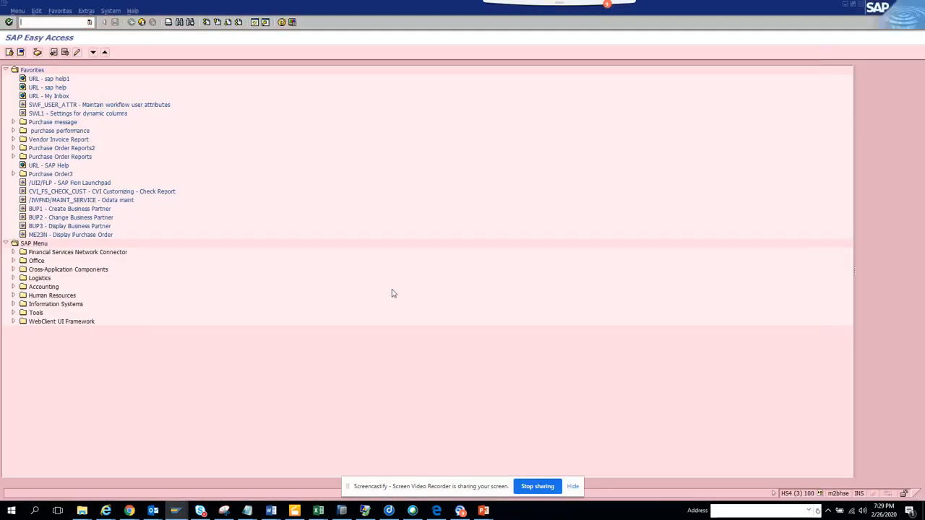
{"action": "mouse_move", "coordinate": [288, 239]}
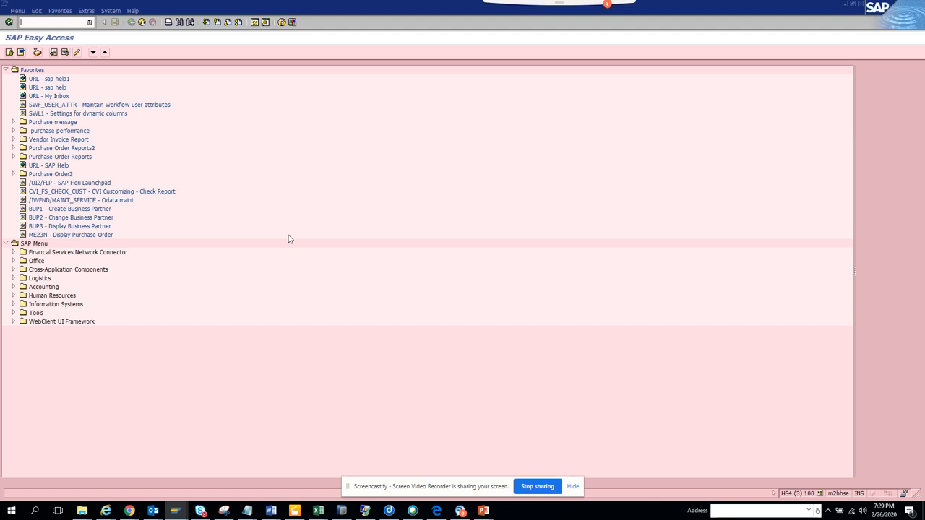
Enter transaction code SBWP to open Business Workplace
{"action": "type", "text": "sbwp"}
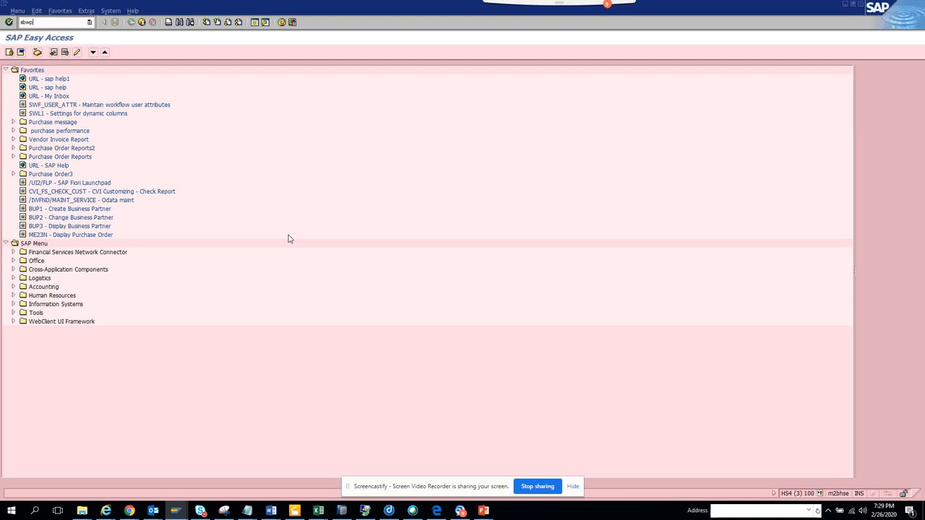
{"action": "mouse_move", "coordinate": [47, 63]}
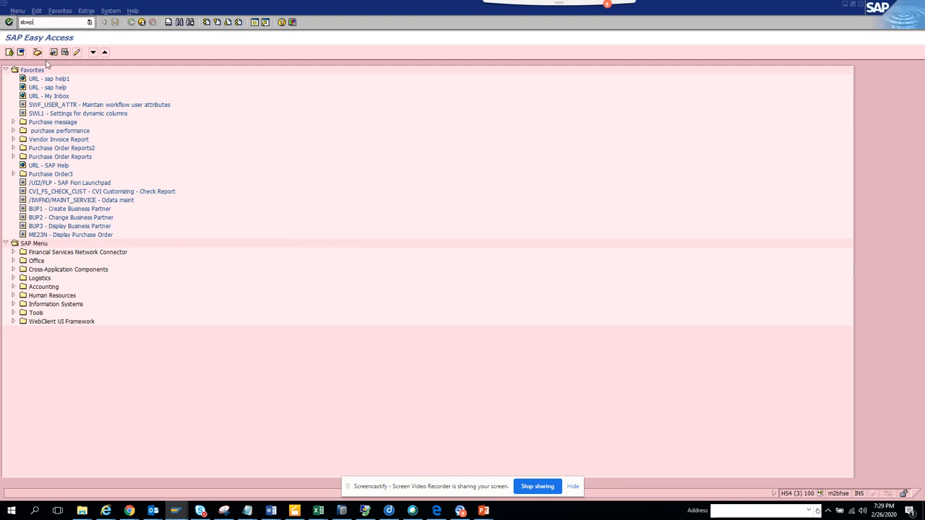
{"action": "mouse_move", "coordinate": [37, 52]}
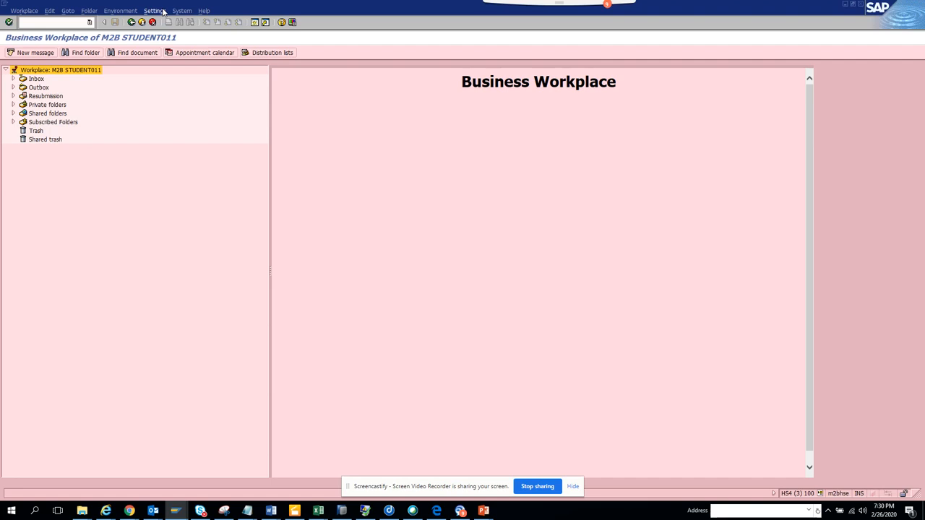
{"action": "left_click", "coordinate": [154, 10]}
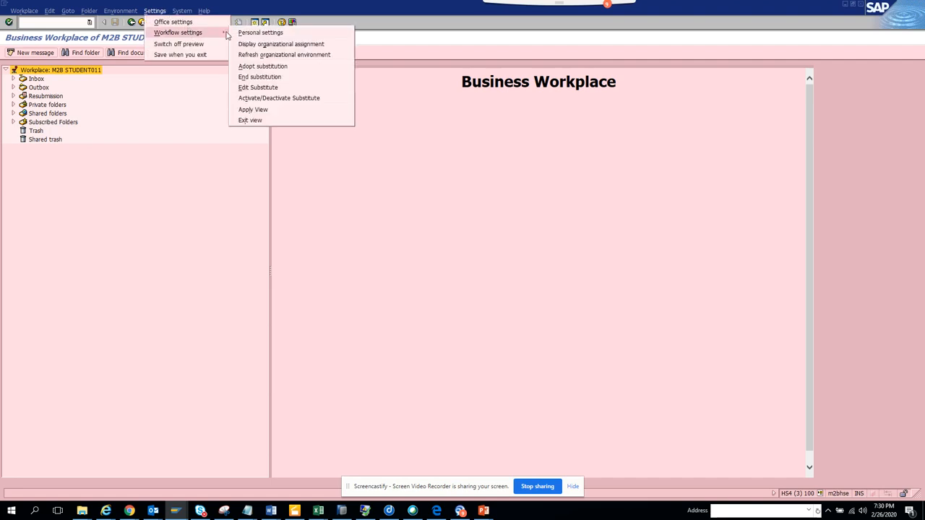
{"action": "mouse_move", "coordinate": [288, 98]}
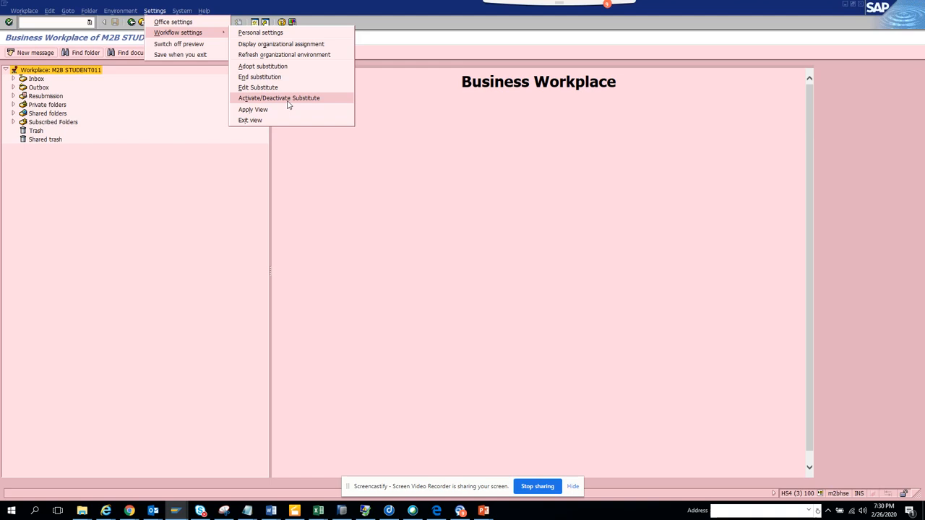
{"action": "left_click", "coordinate": [278, 98]}
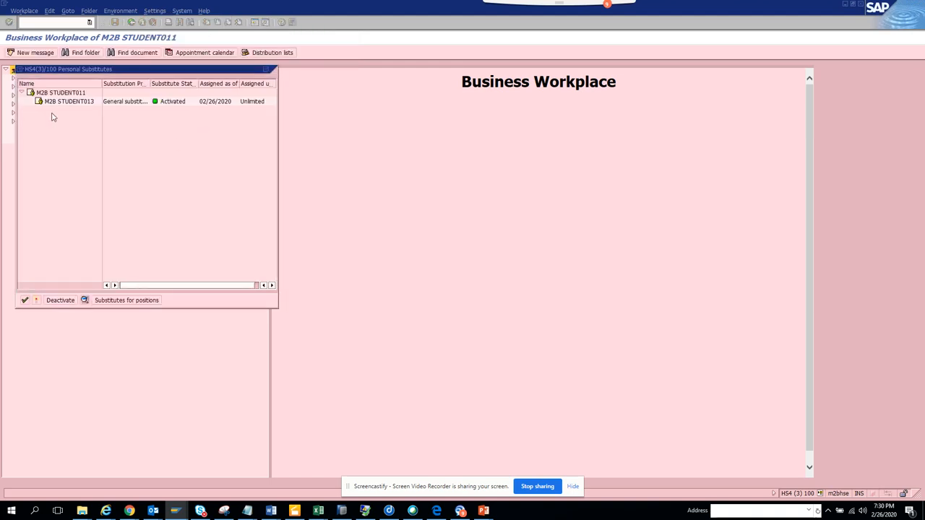
{"action": "mouse_move", "coordinate": [38, 102]}
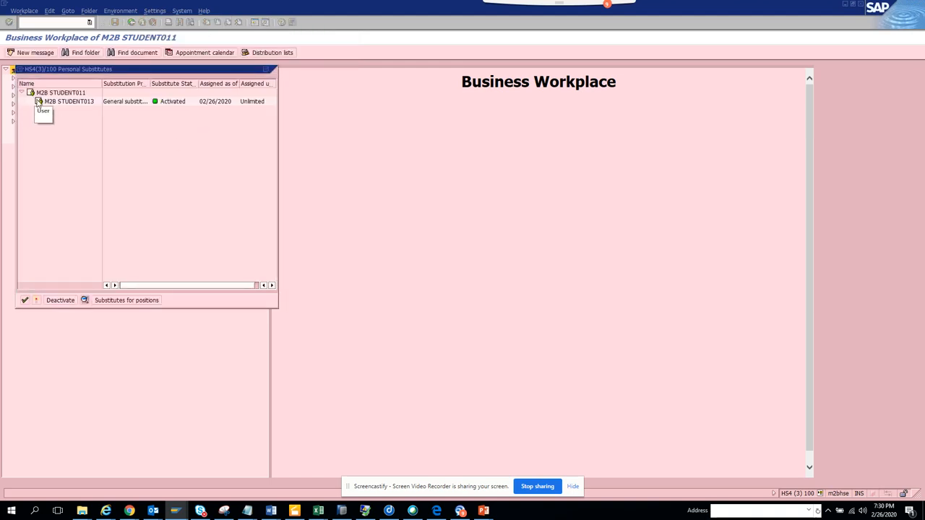
{"action": "left_click", "coordinate": [68, 101]}
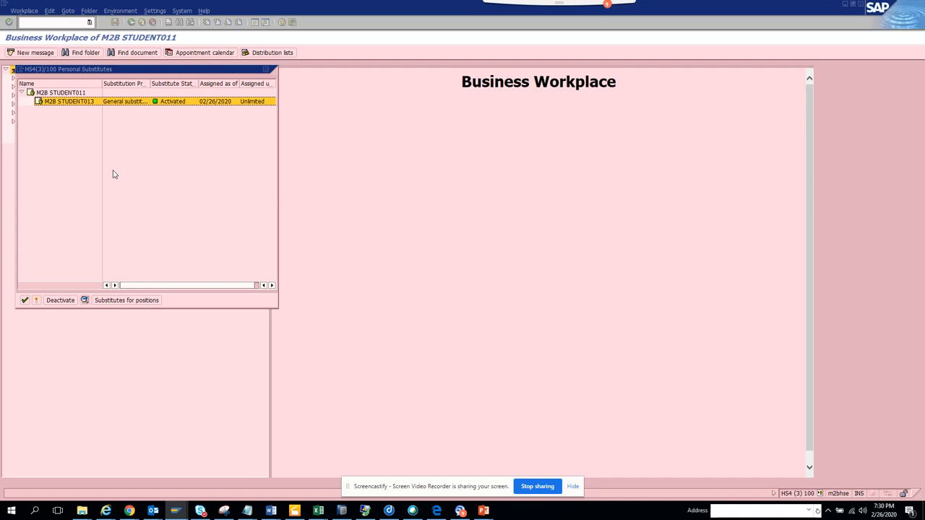
{"action": "mouse_move", "coordinate": [81, 270]}
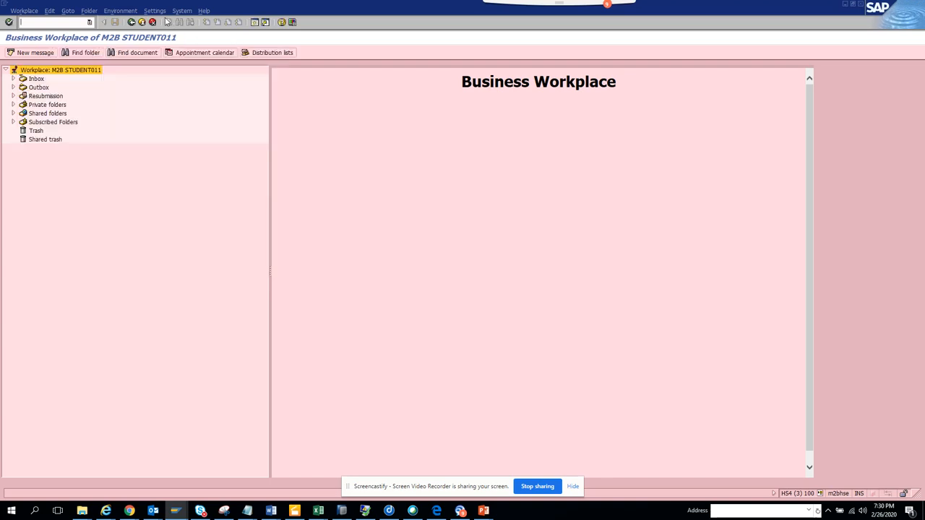
Delete STUDENT013 from Personal Substitutes via Workflow settings, confirming 'Relationship deleted'
{"action": "left_click", "coordinate": [155, 10]}
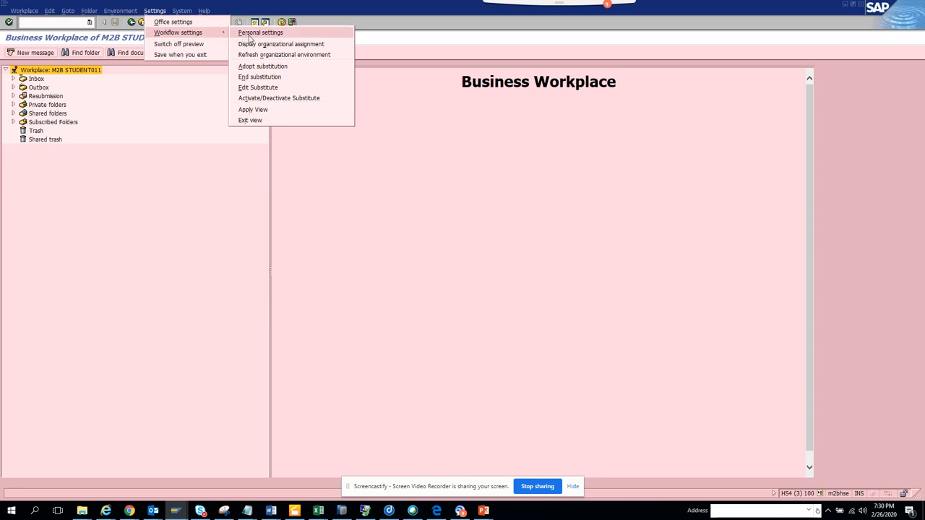
{"action": "mouse_move", "coordinate": [258, 87]}
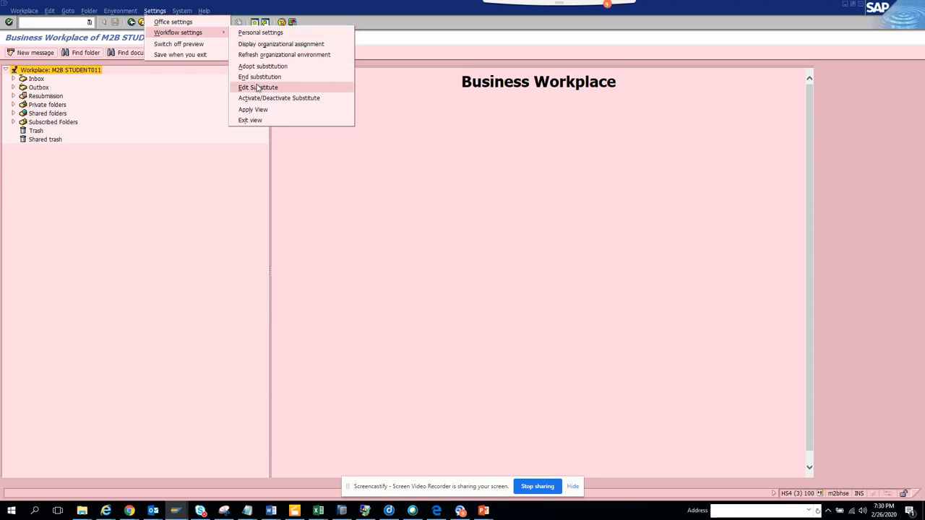
{"action": "left_click", "coordinate": [258, 87]}
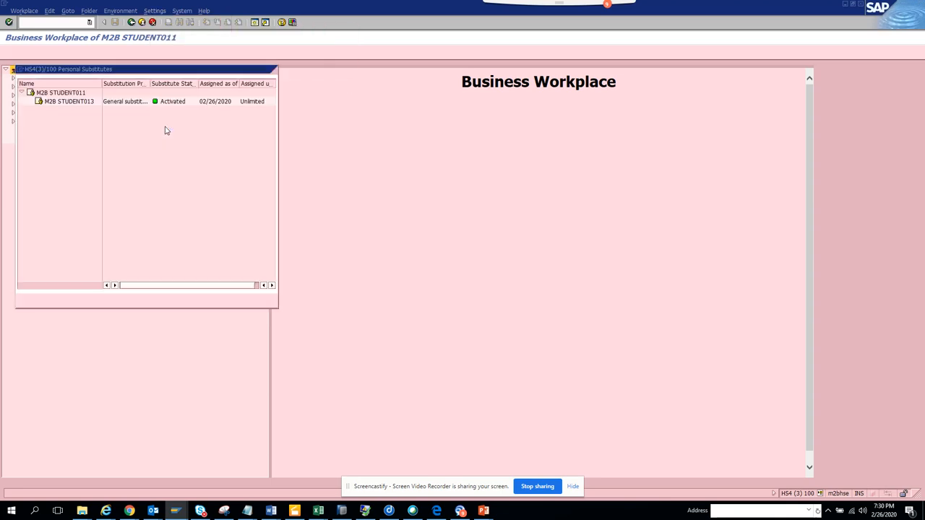
{"action": "left_click", "coordinate": [68, 102]}
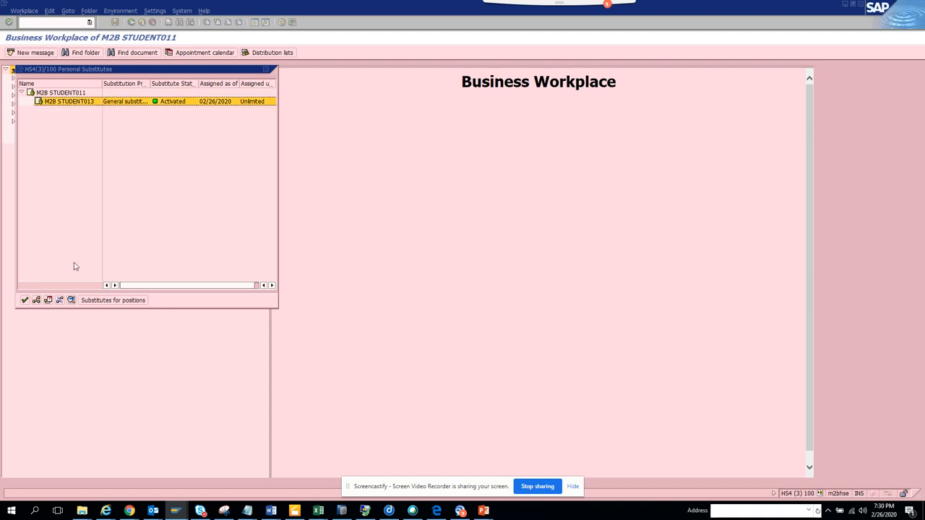
{"action": "mouse_move", "coordinate": [60, 300]}
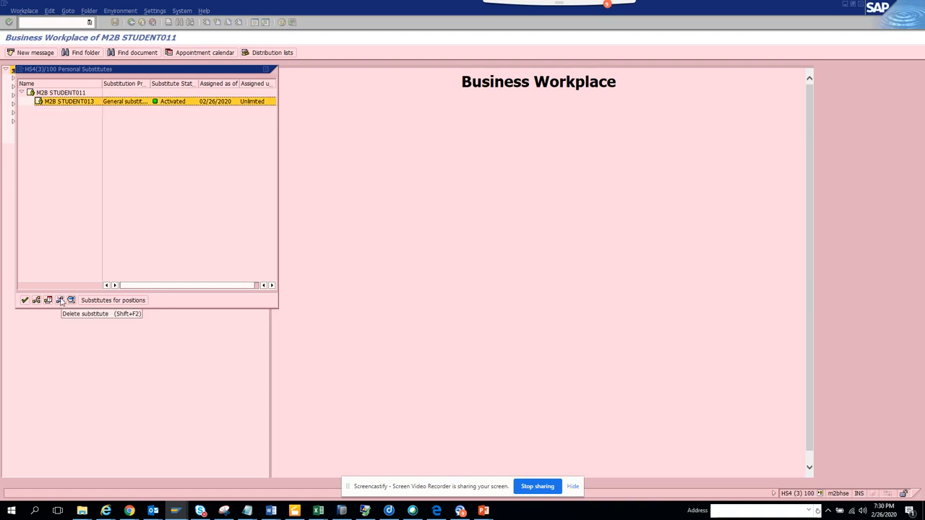
{"action": "mouse_move", "coordinate": [49, 300]}
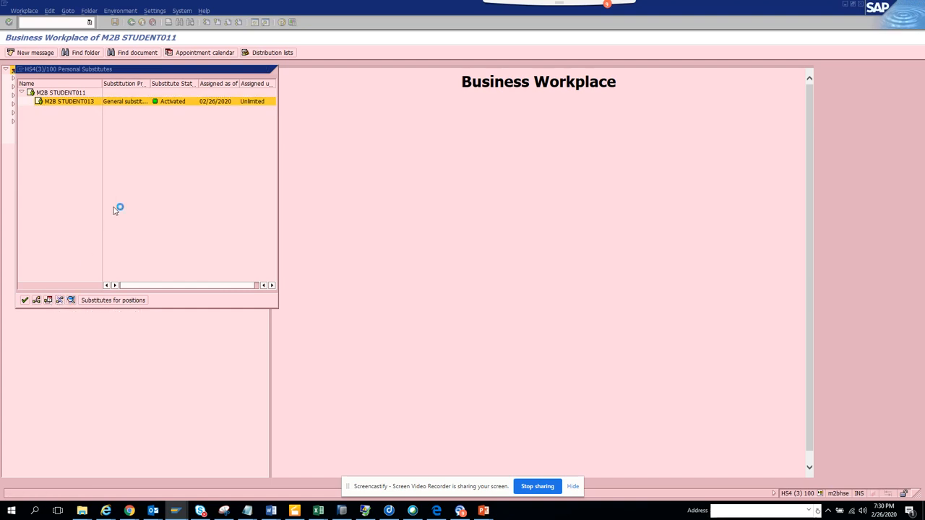
{"action": "left_click", "coordinate": [21, 92]}
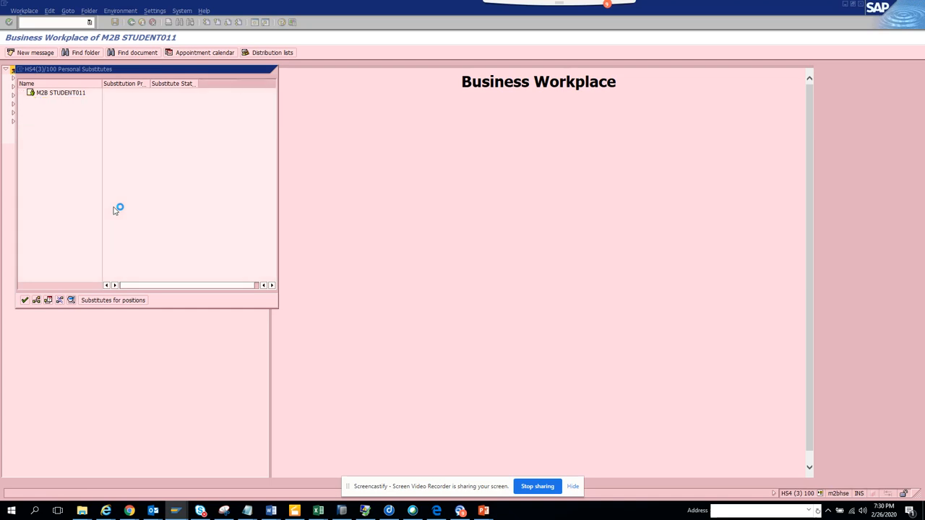
{"action": "left_click", "coordinate": [25, 300]}
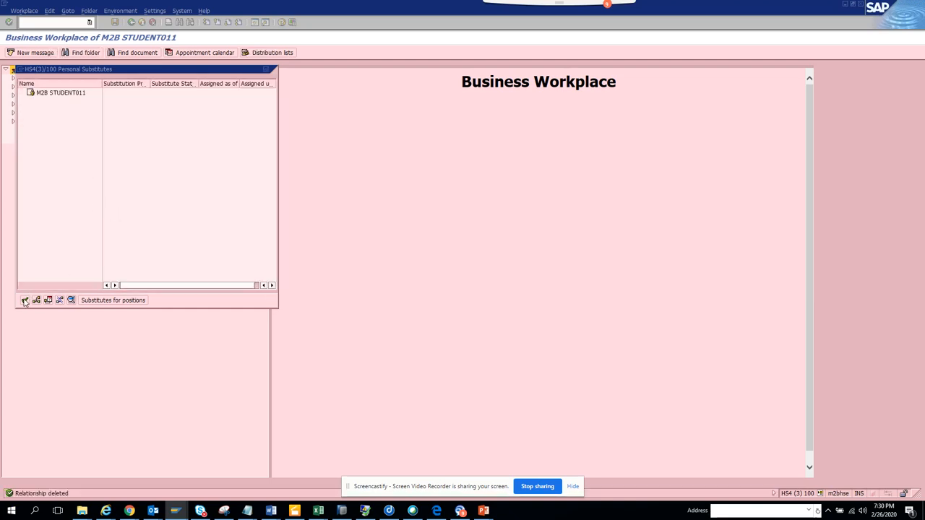